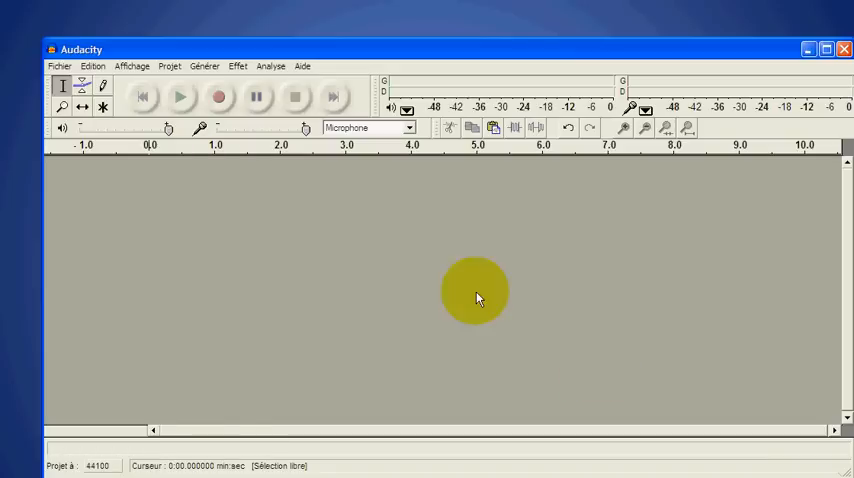
Step: Record about six seconds of microphone speech onto a new mono track, then stop
click(218, 96)
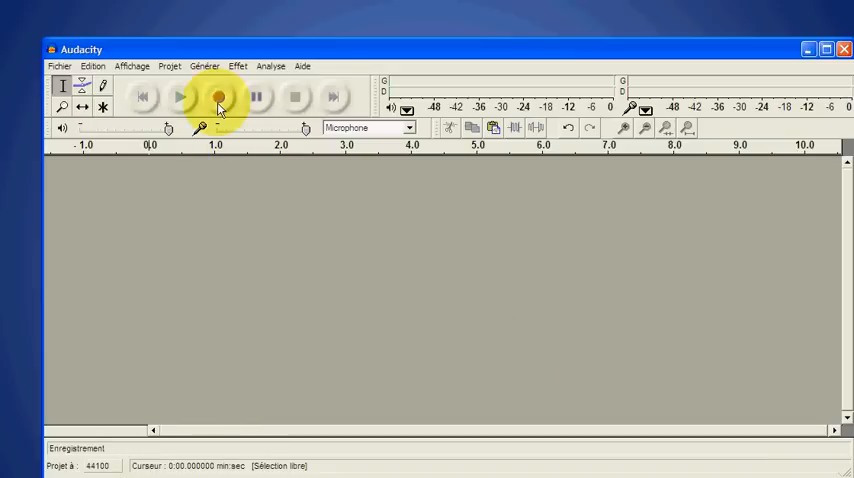
click(216, 96)
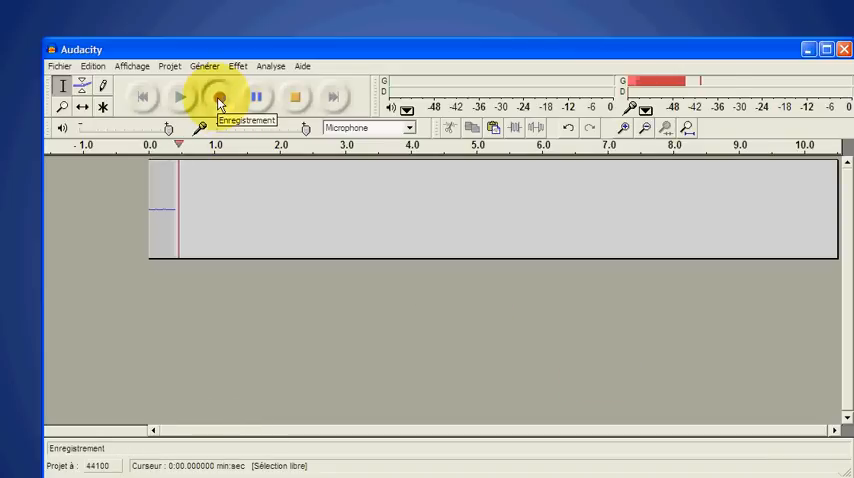
click(218, 96)
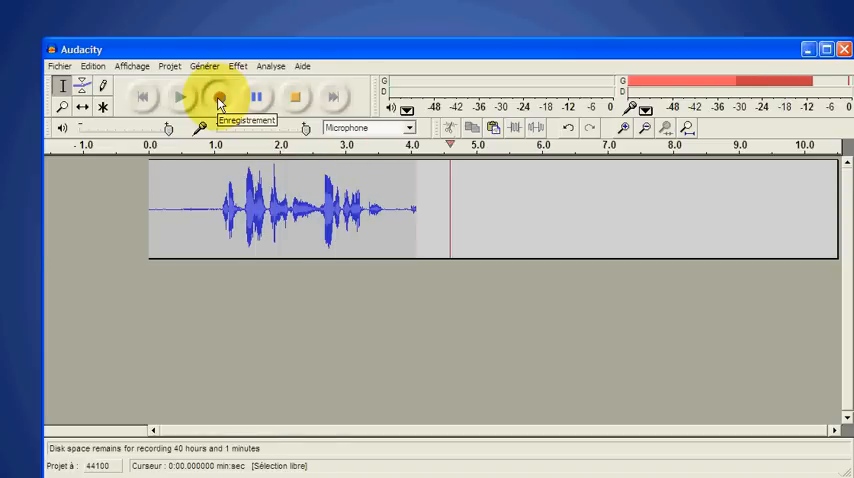
click(296, 96)
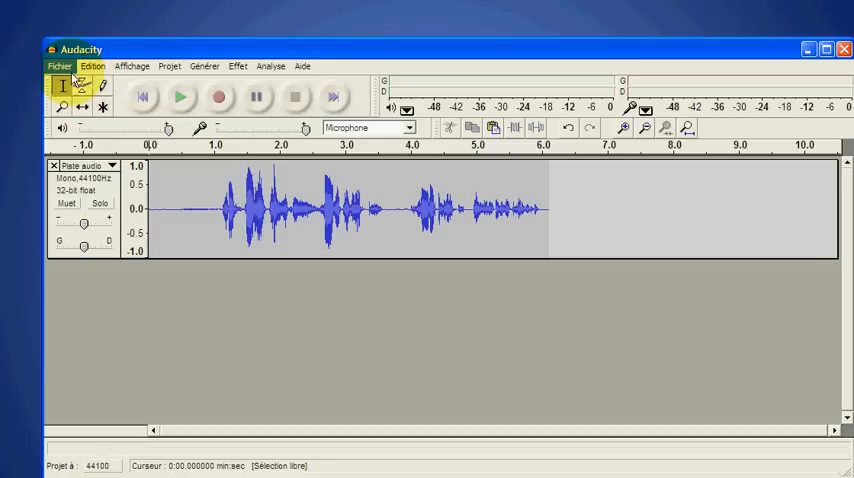
Step: Start a new empty project and record a second speech clip of about five seconds
click(58, 66)
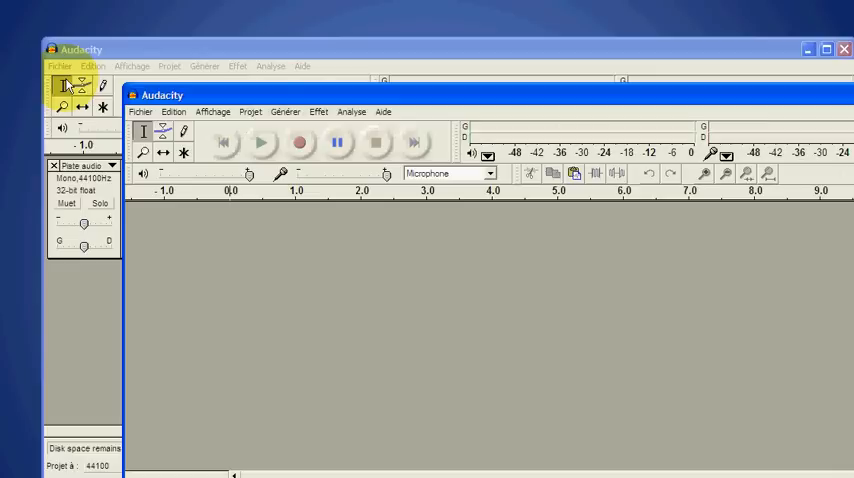
mouse_move(490, 98)
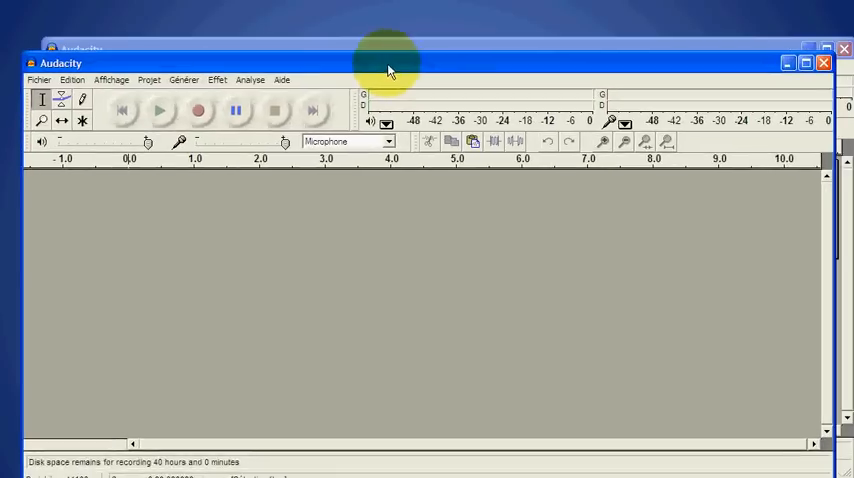
click(200, 110)
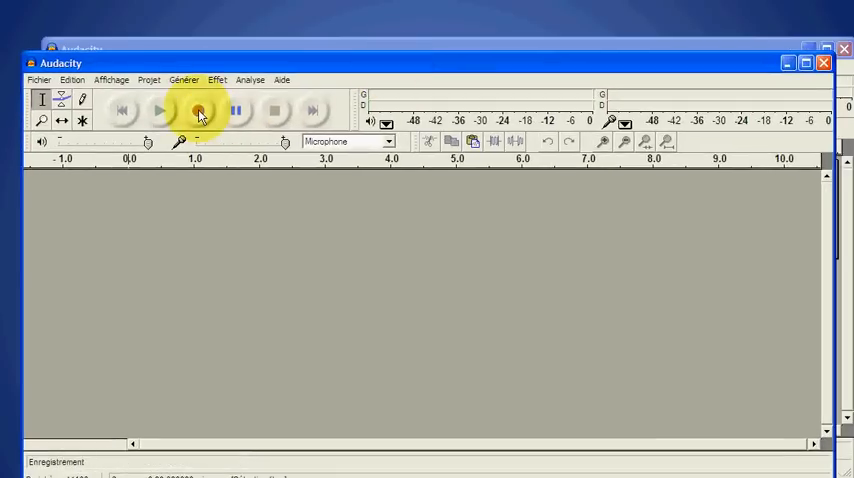
click(200, 112)
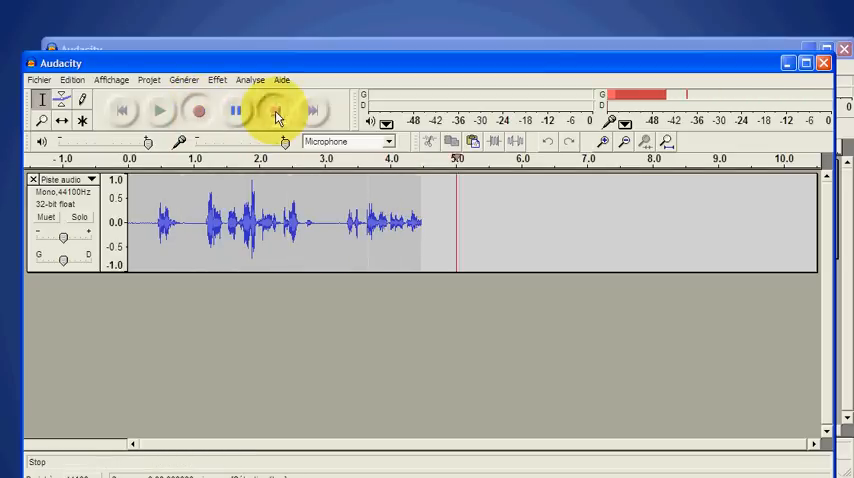
Step: Stop the second recording, select the whole clip and copy it for pasting into the first project
click(274, 112)
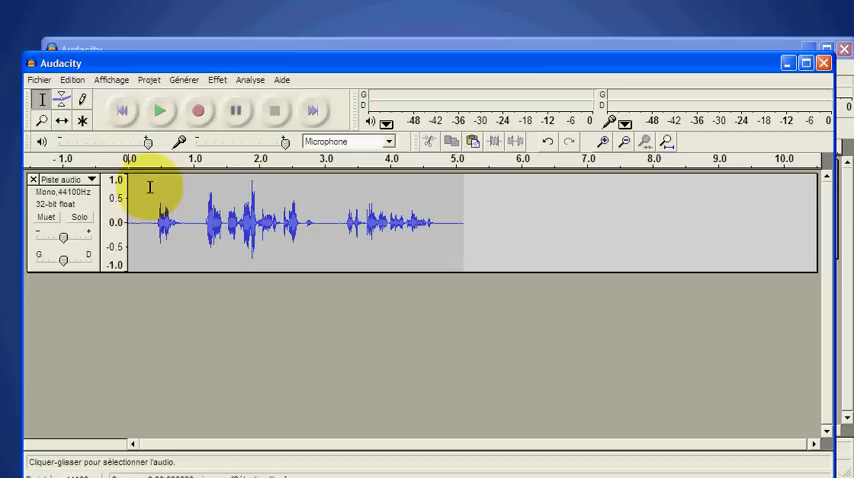
drag(150, 216, 456, 216)
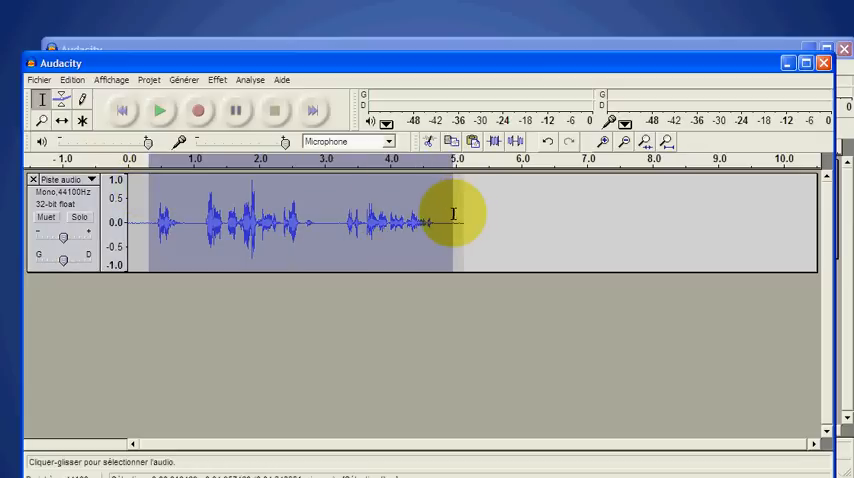
click(72, 80)
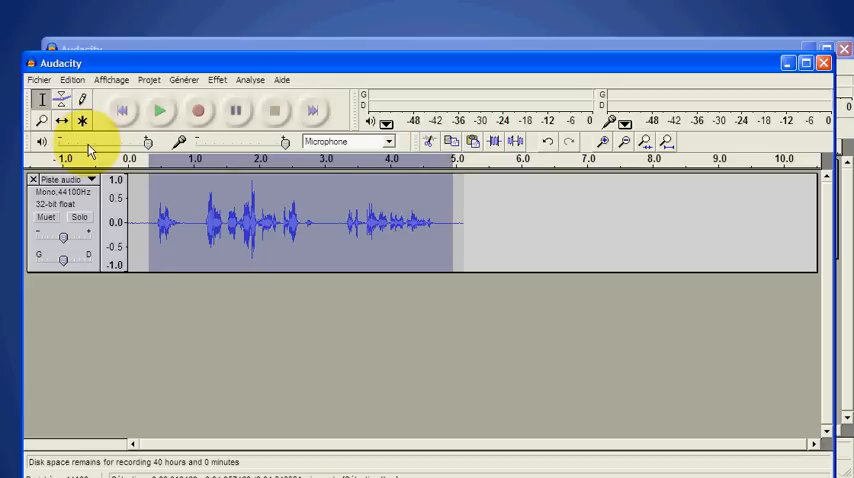
mouse_move(820, 148)
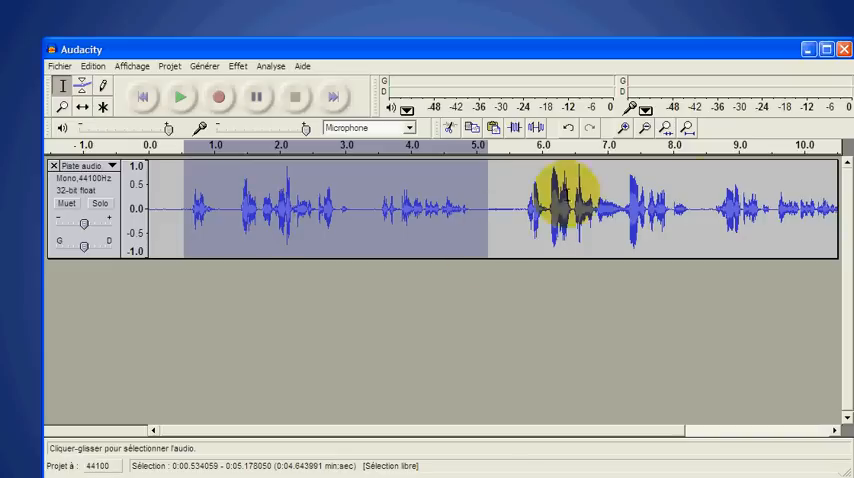
mouse_move(398, 224)
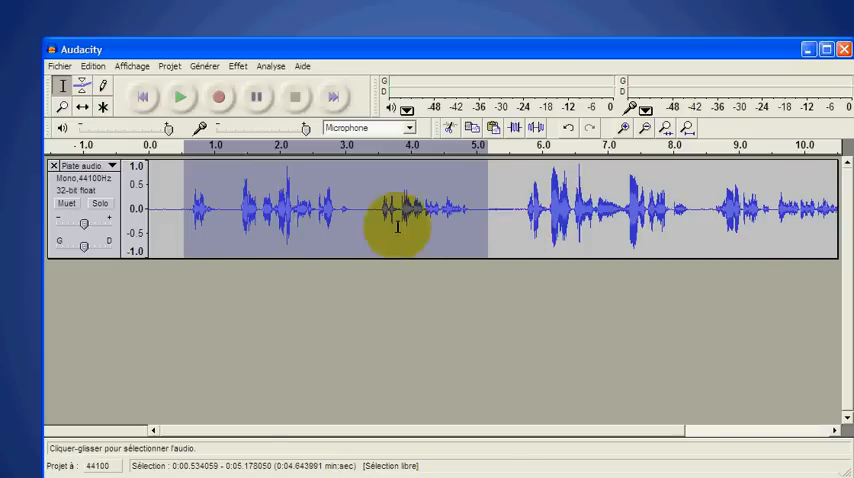
mouse_move(170, 172)
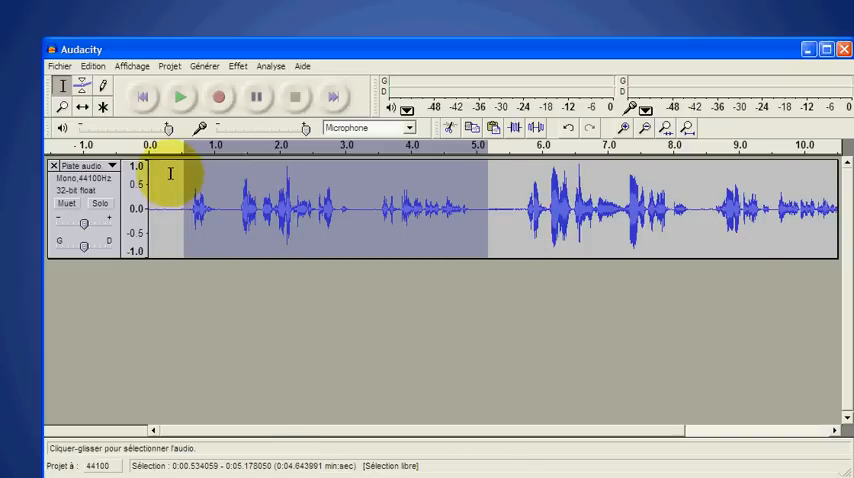
click(172, 210)
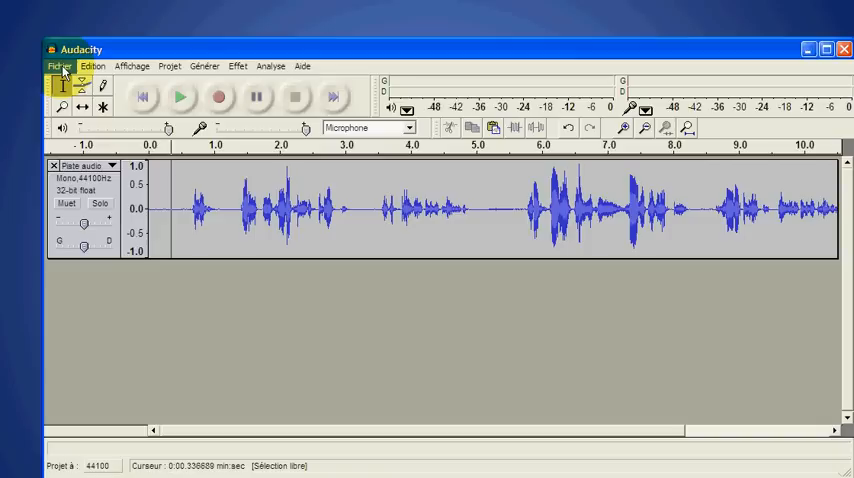
Step: Open TestMusic.mp3 from the BritishCouncil folder as a new stereo music track
click(58, 66)
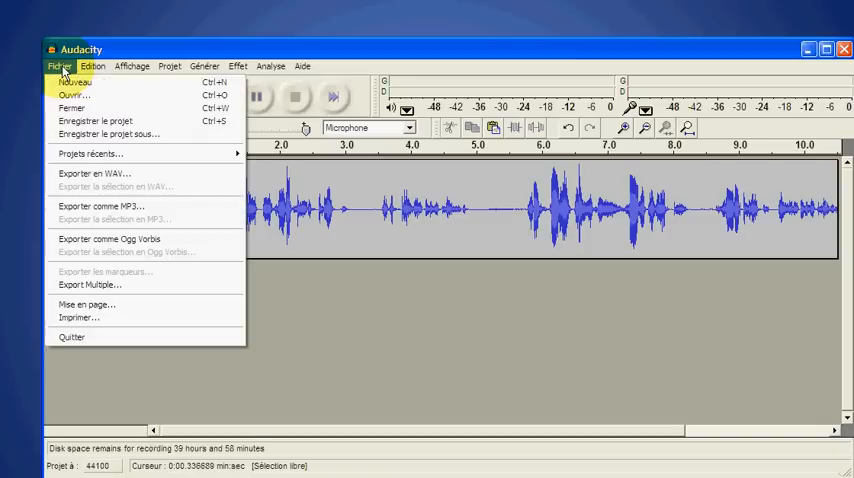
click(72, 96)
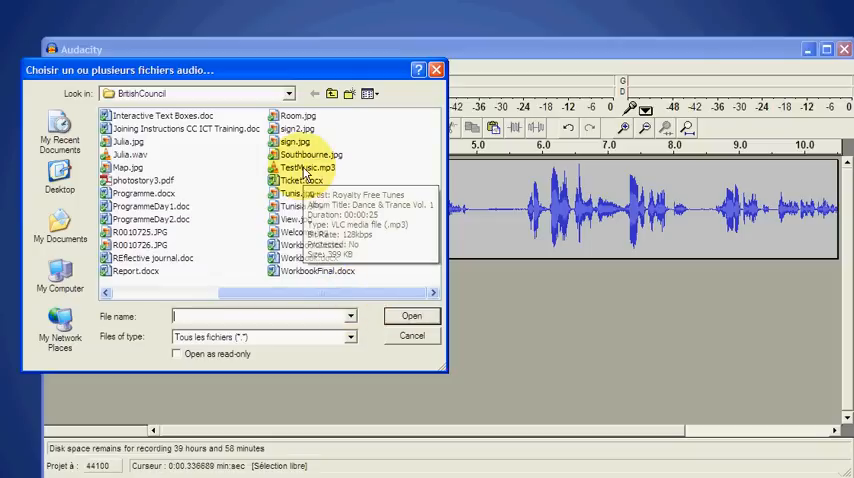
click(304, 168)
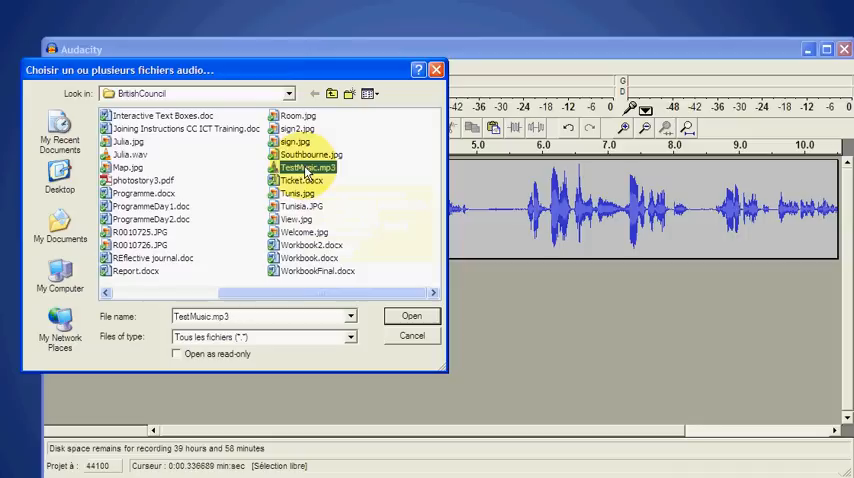
click(304, 168)
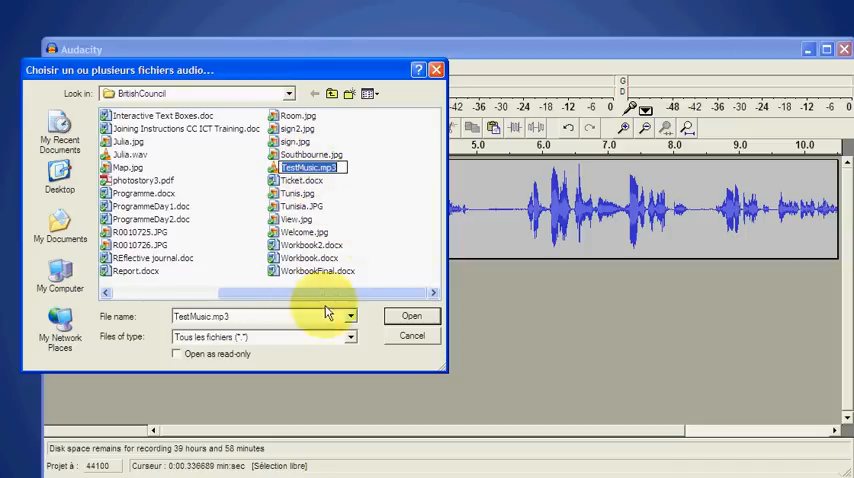
click(412, 316)
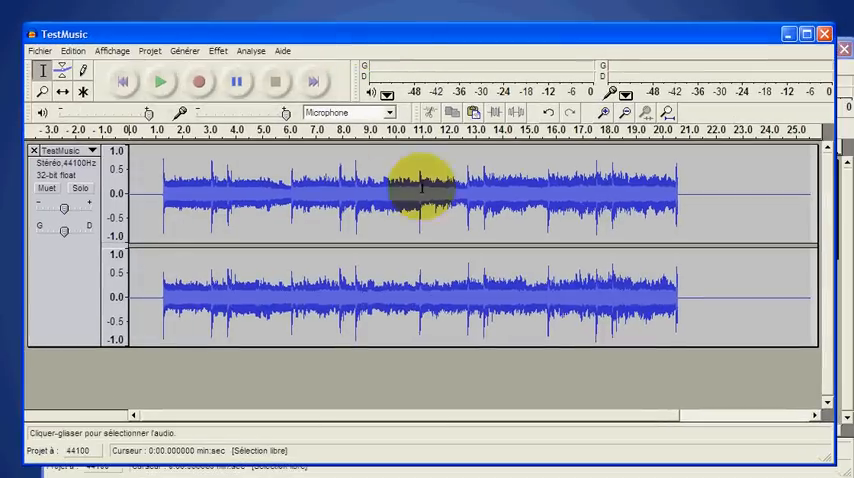
mouse_move(380, 228)
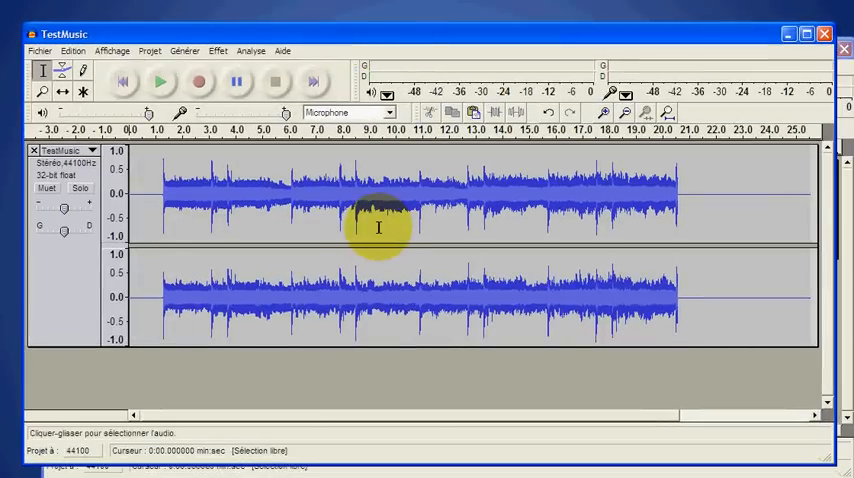
mouse_move(304, 268)
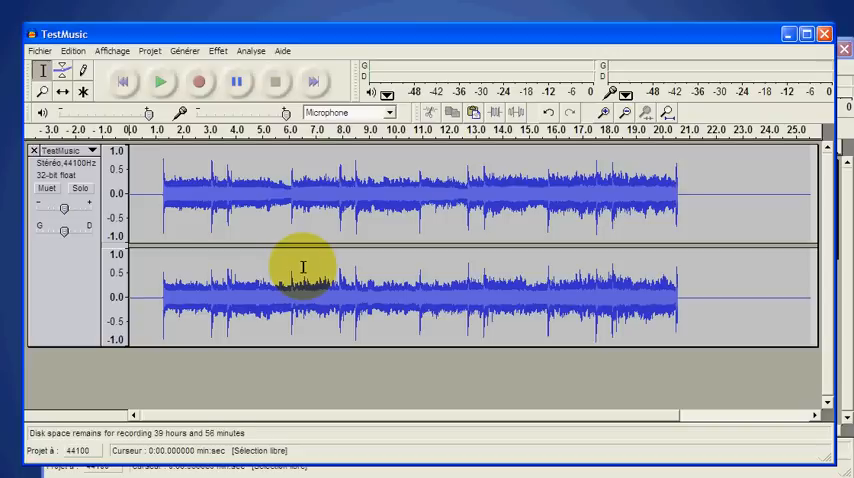
click(62, 68)
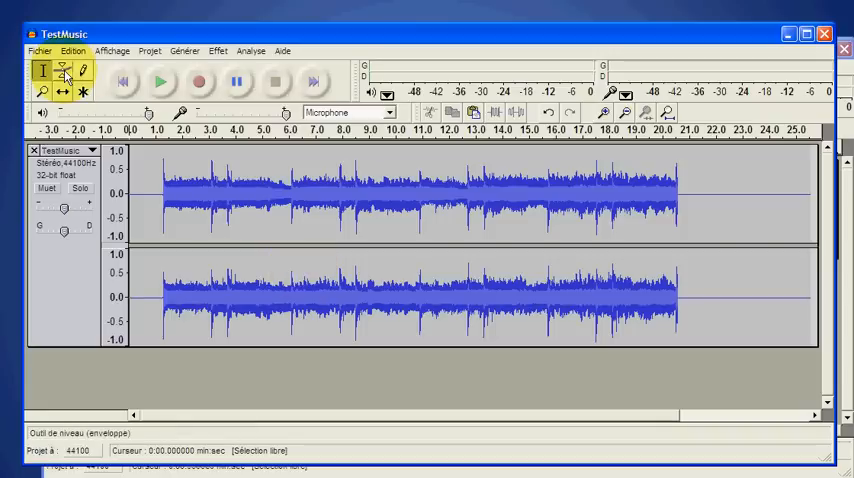
mouse_move(64, 70)
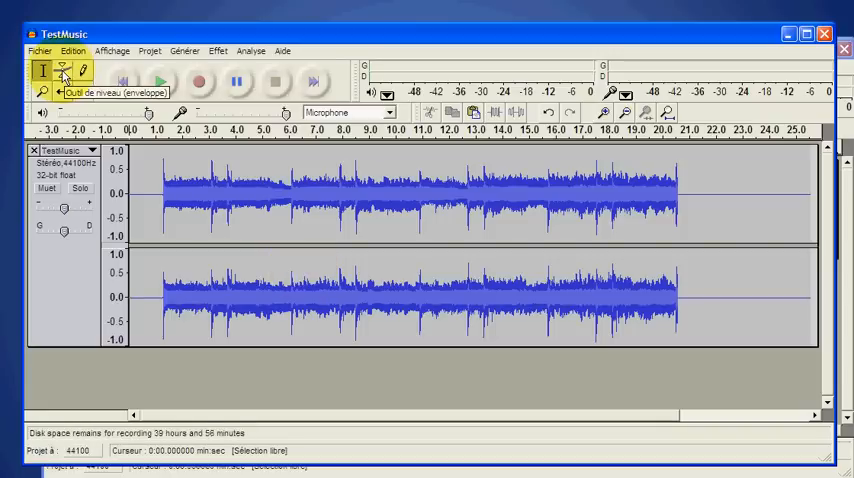
Step: With the Envelope tool, pull the music's last few seconds down to silence near 21 s
click(64, 68)
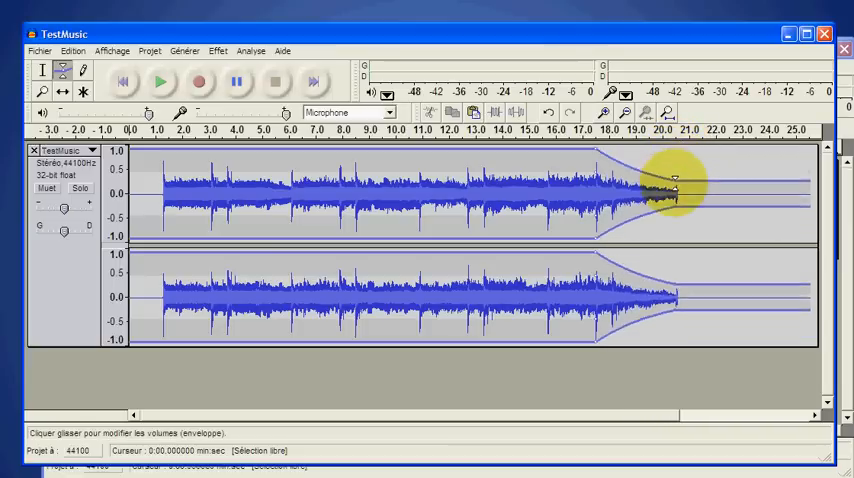
drag(676, 180, 676, 192)
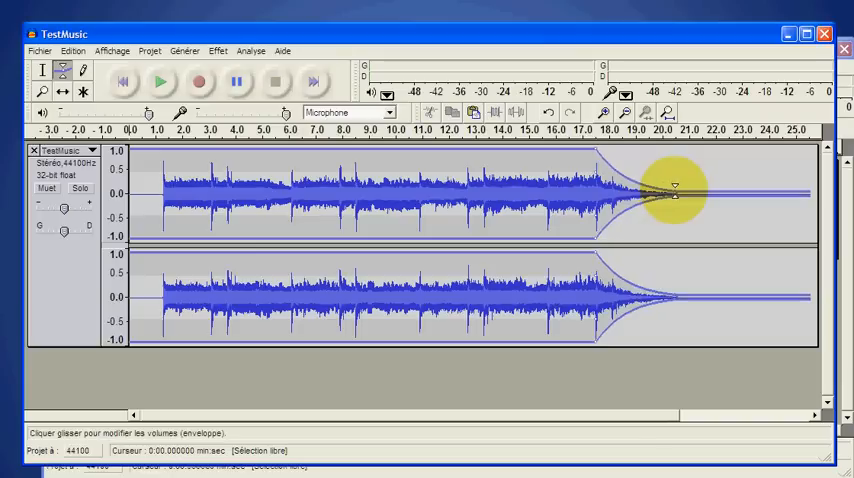
click(44, 68)
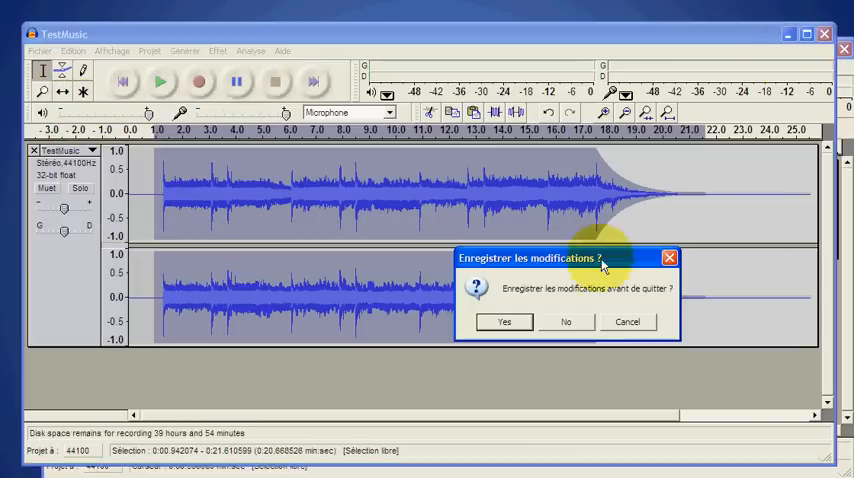
Step: Close the TestMusic window, answering Non to discard the changes
click(566, 320)
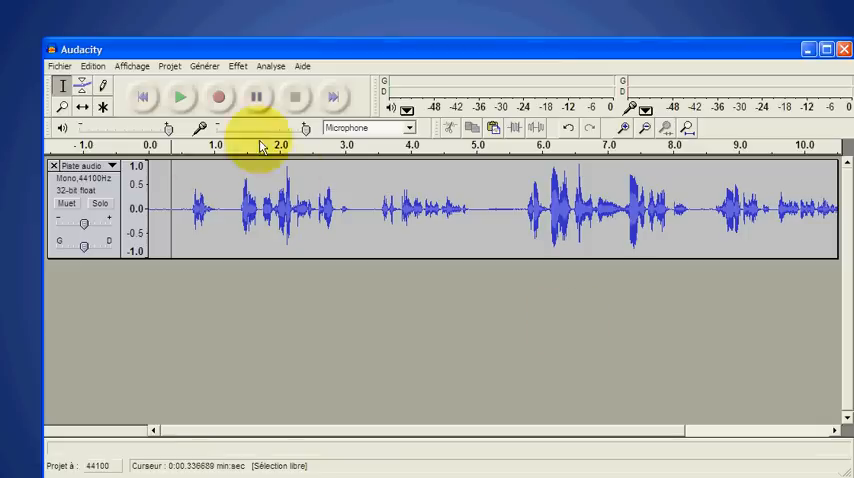
Step: Paste the faded music at the start of the speech track via Edition > Coller and check where it ends
click(82, 84)
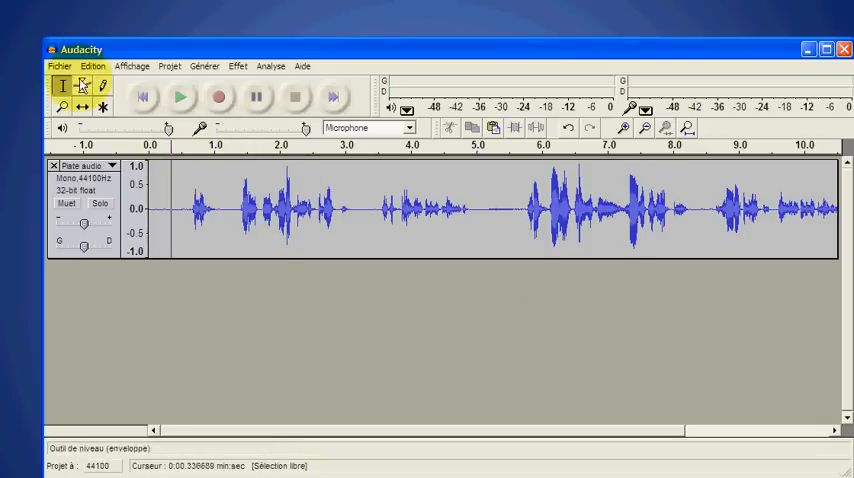
click(92, 66)
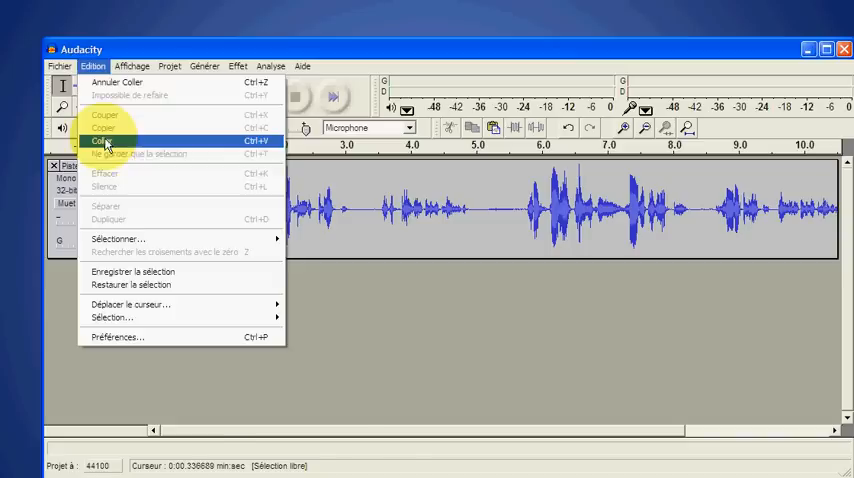
click(100, 140)
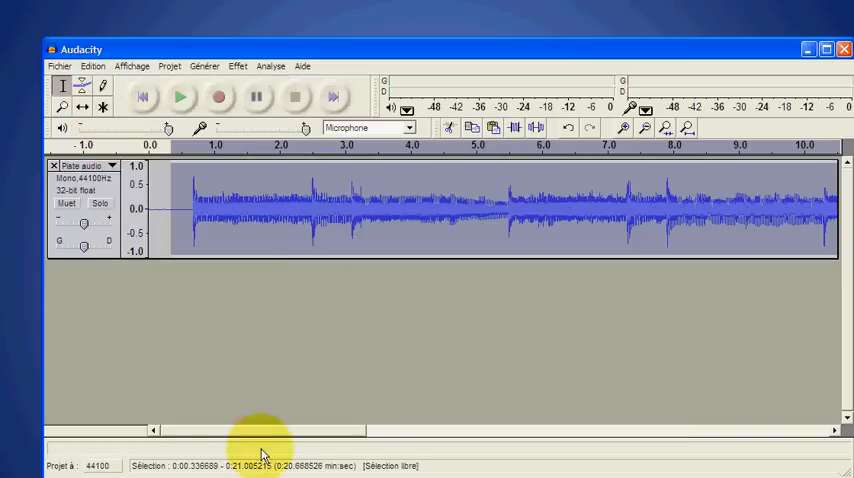
drag(264, 432, 530, 436)
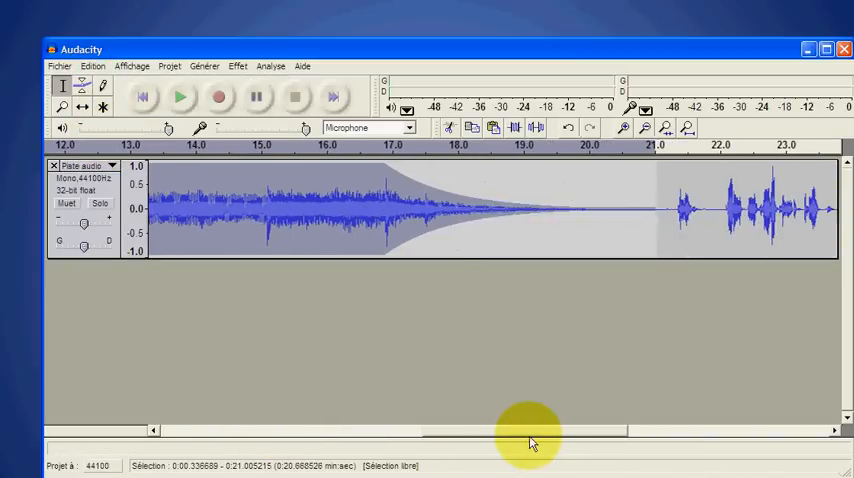
mouse_move(682, 182)
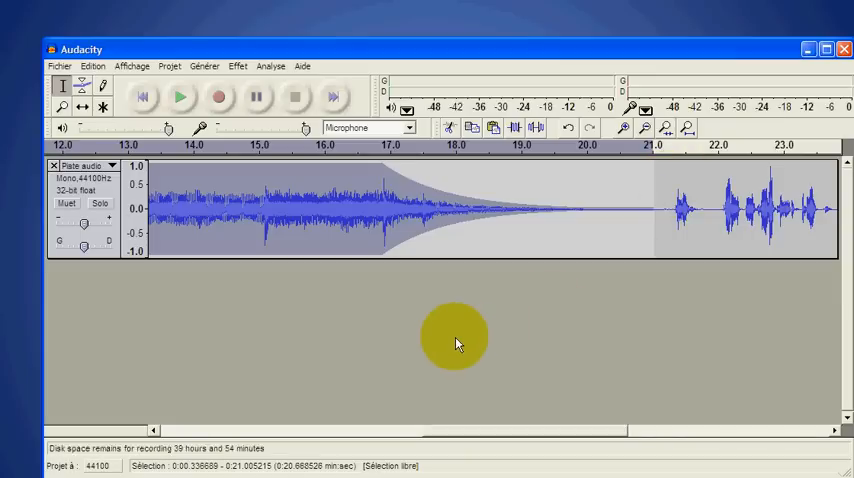
mouse_move(448, 332)
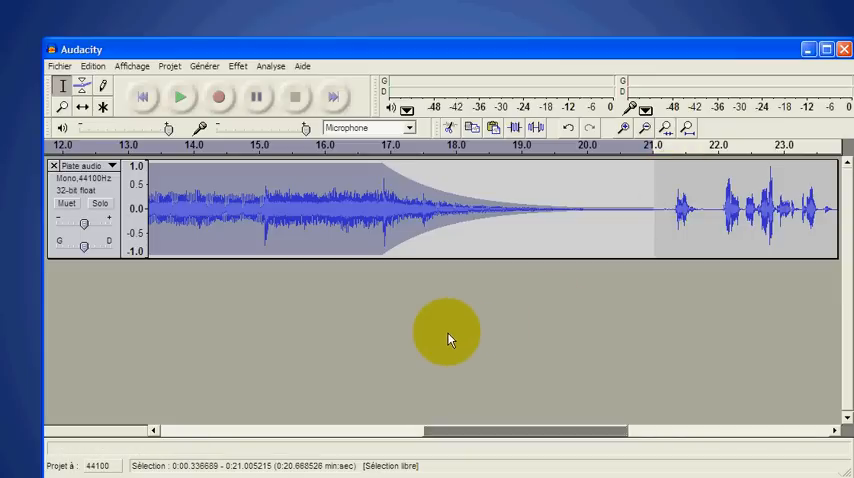